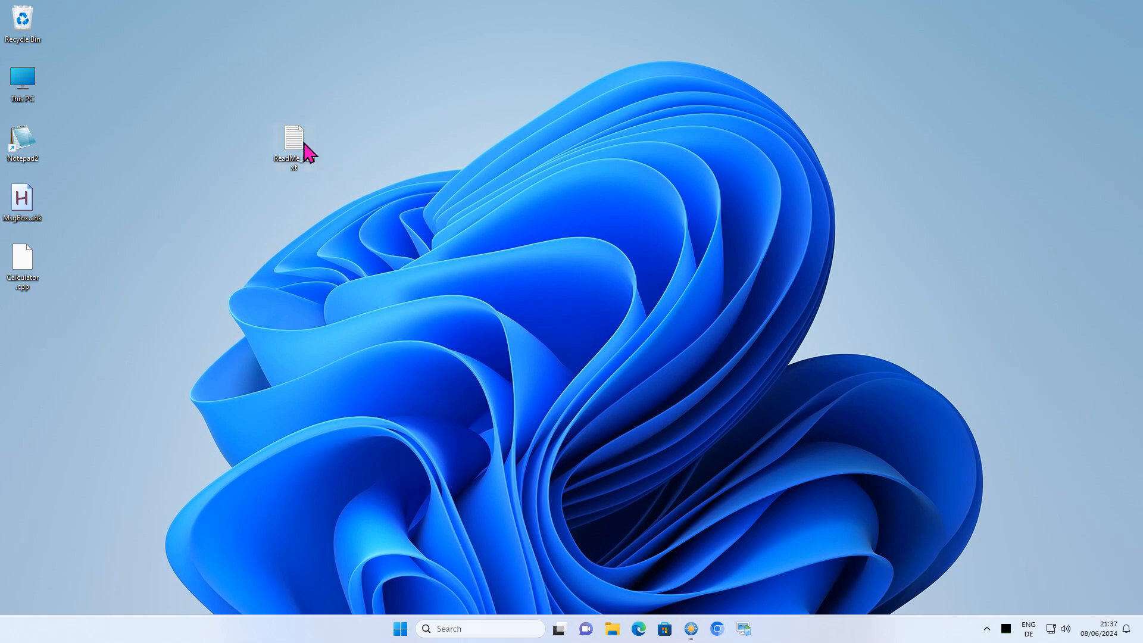
- Open the readme file from the desktop, leading to the Notepad4 GitHub README
double_click(294, 135)
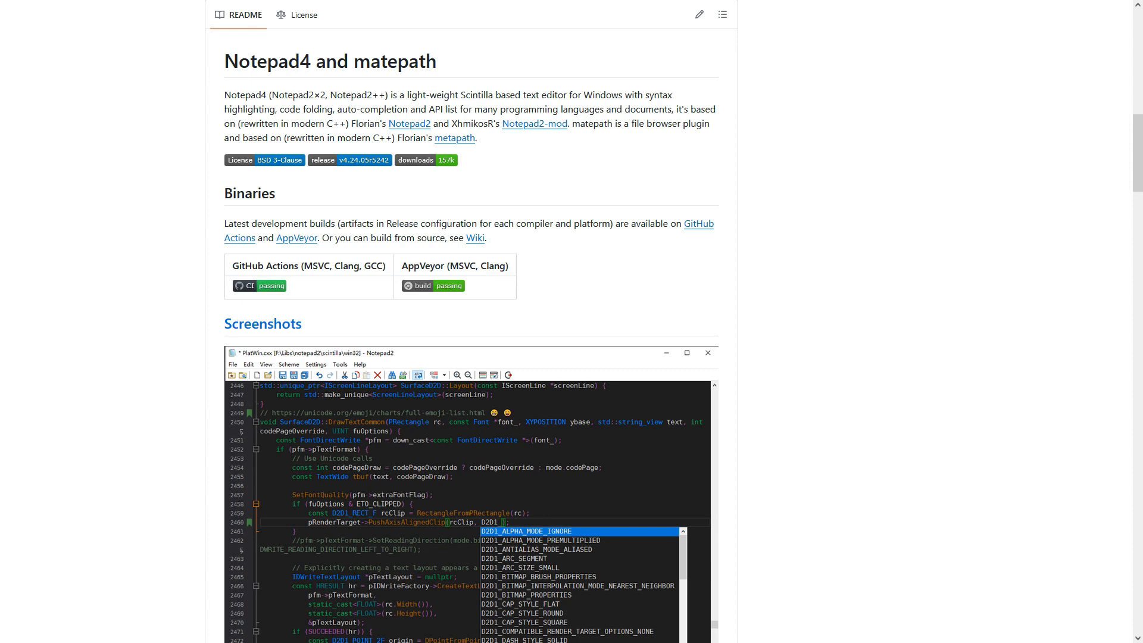
- Scroll through the README's screenshots and change list down to the Notepad/Notepad2 comparison
scroll(down, 3)
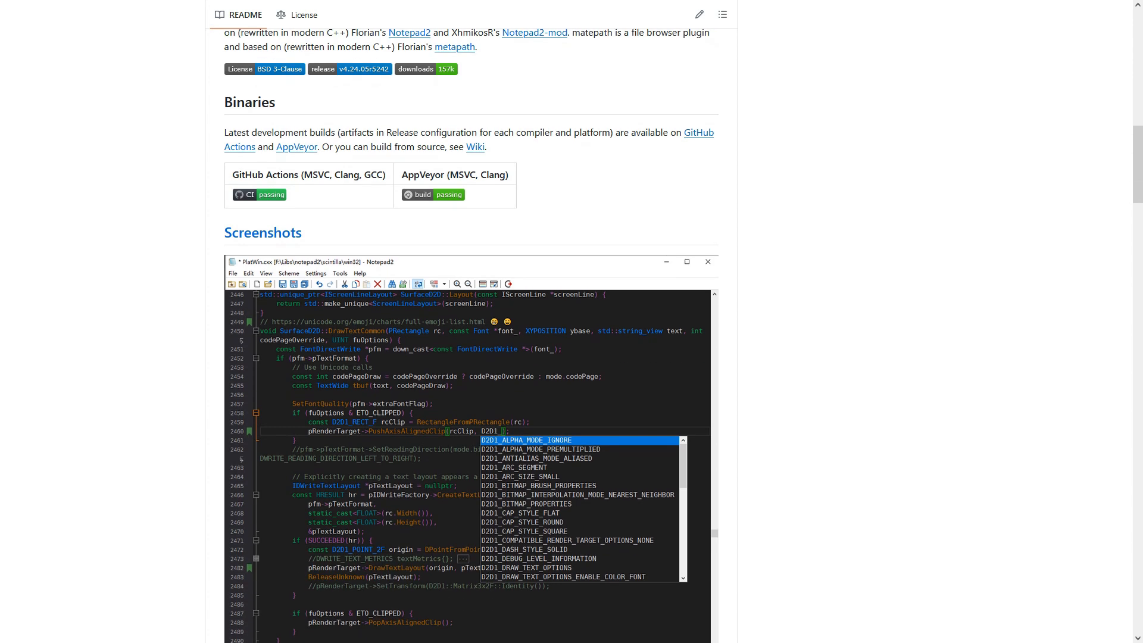
scroll(down, 3)
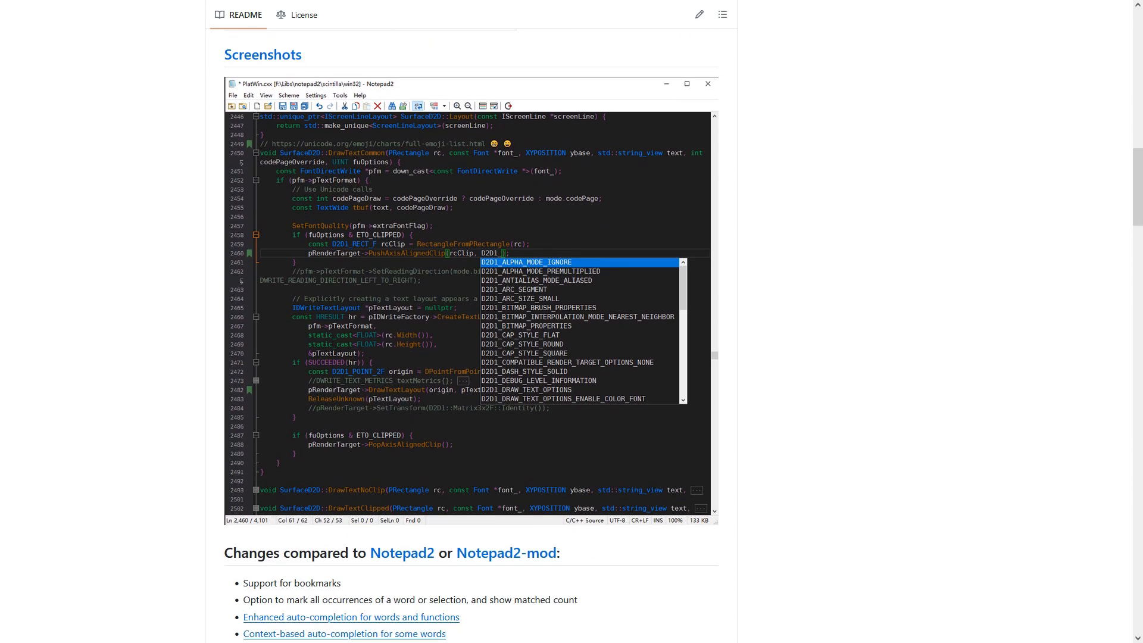
scroll(down, 3)
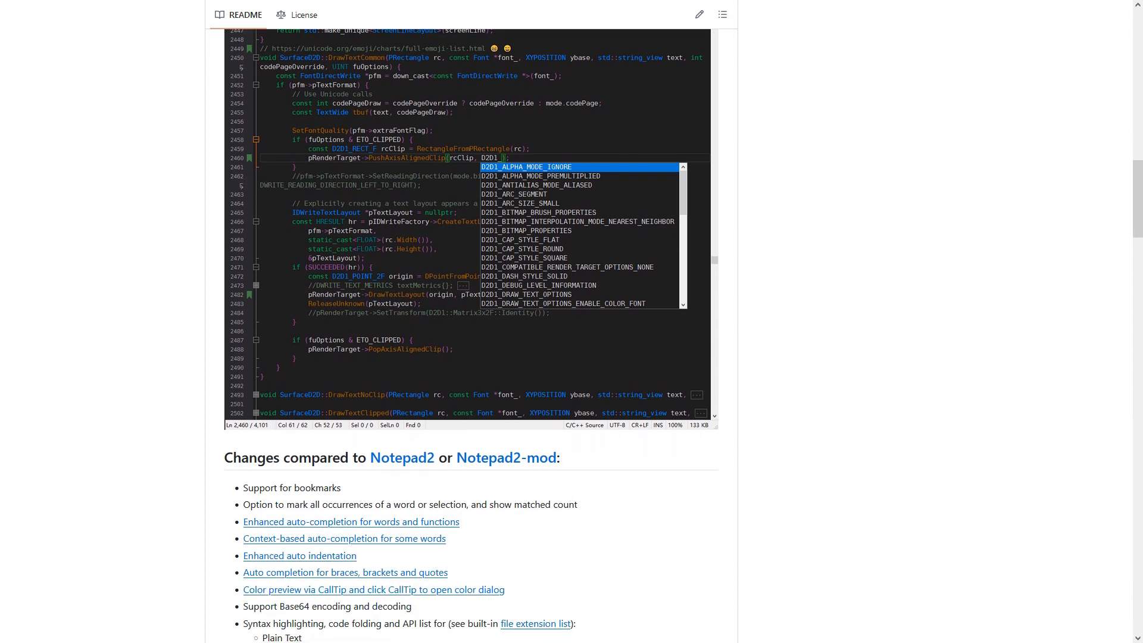
scroll(down, 3)
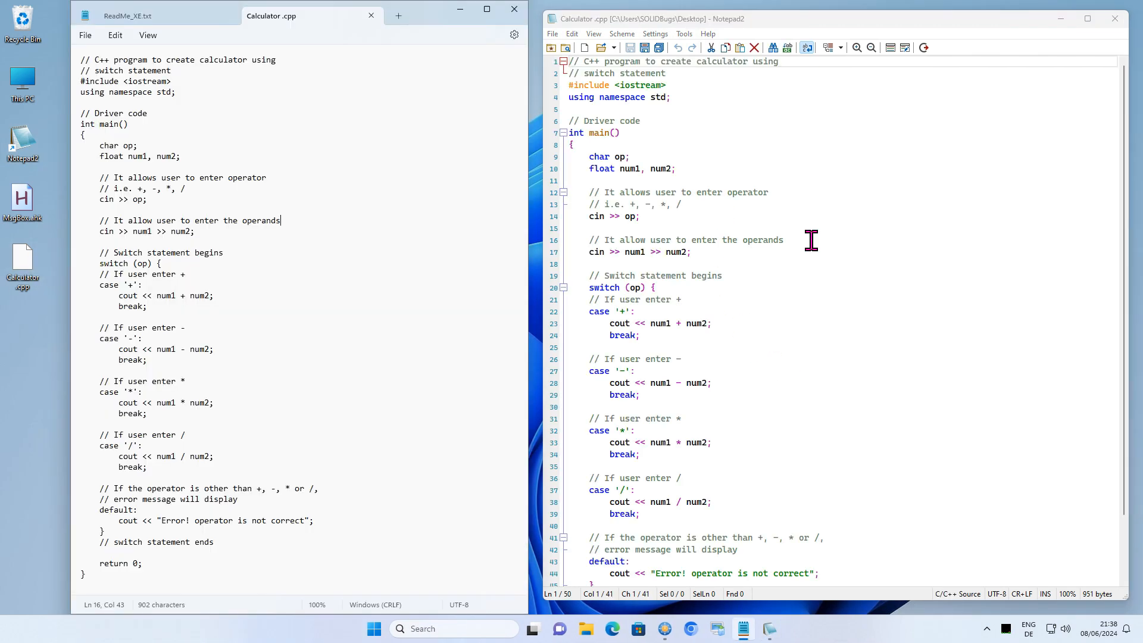
- Open MsgBox.ahk in Notepad2, replacing Calculator.cpp
click(619, 252)
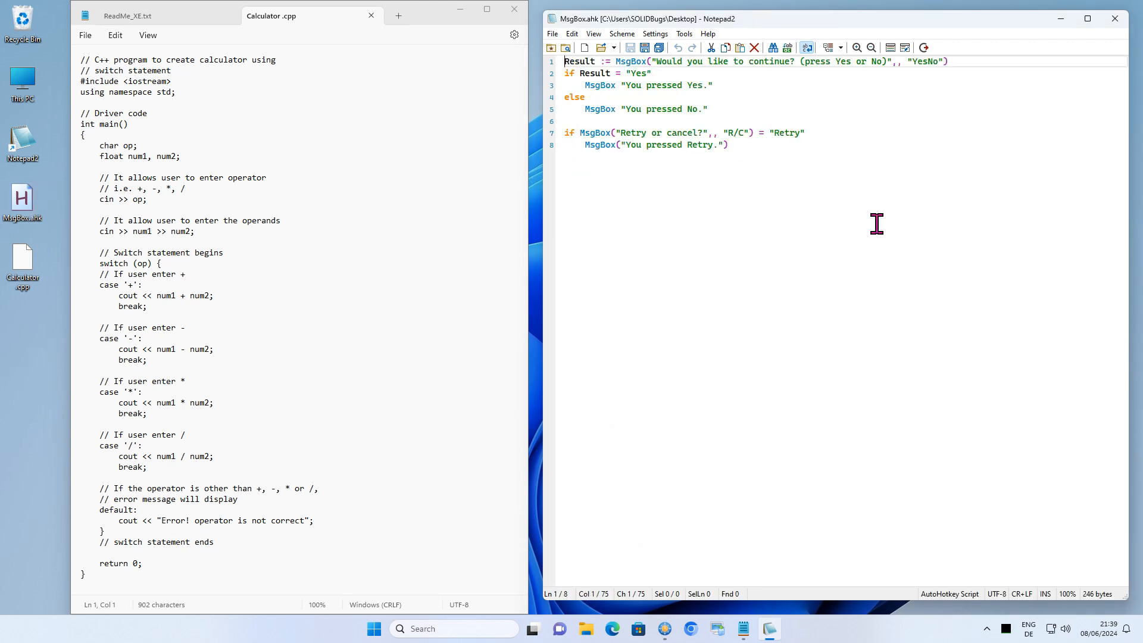
- Add Execute Document to Notepad2's toolbar via Customize Toolbar and run MsgBox.ahk with it
right_click(972, 49)
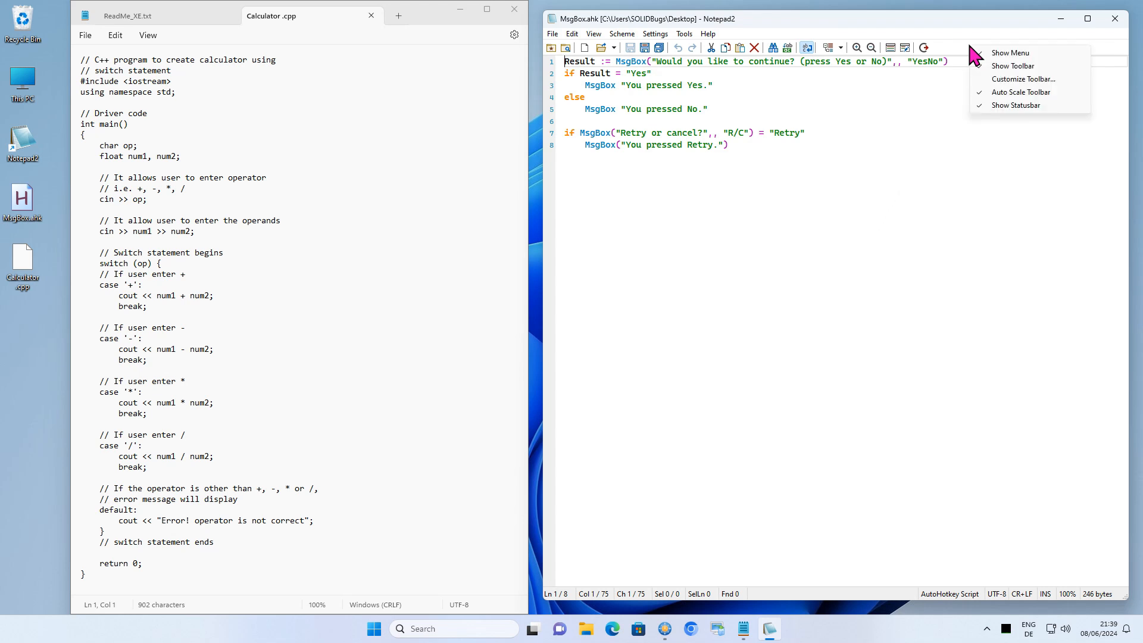
click(1022, 78)
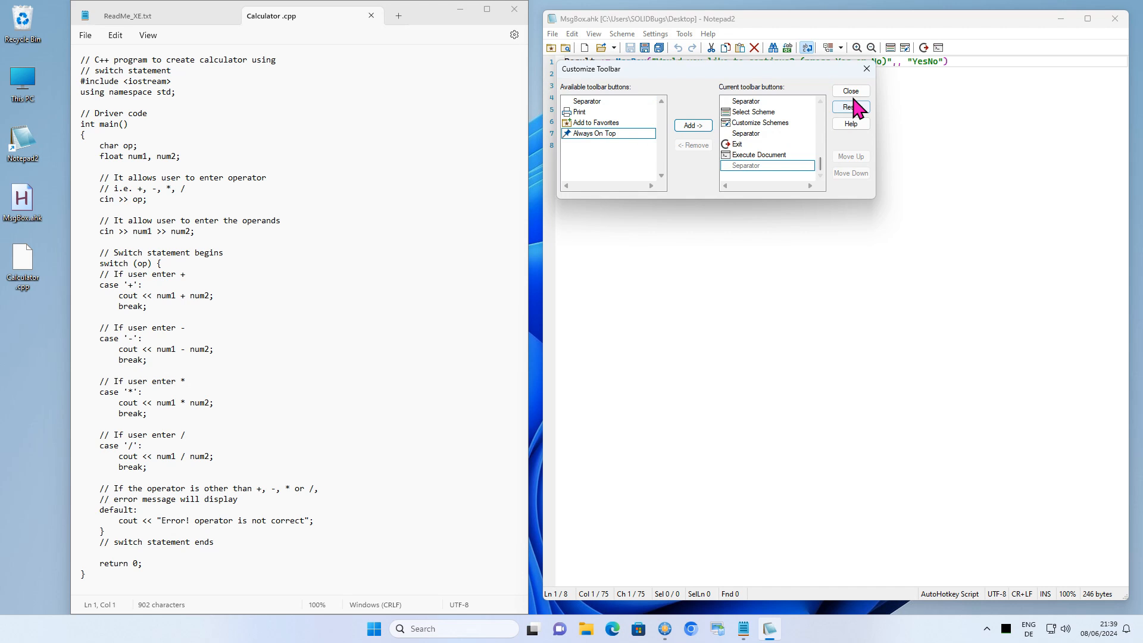
click(850, 90)
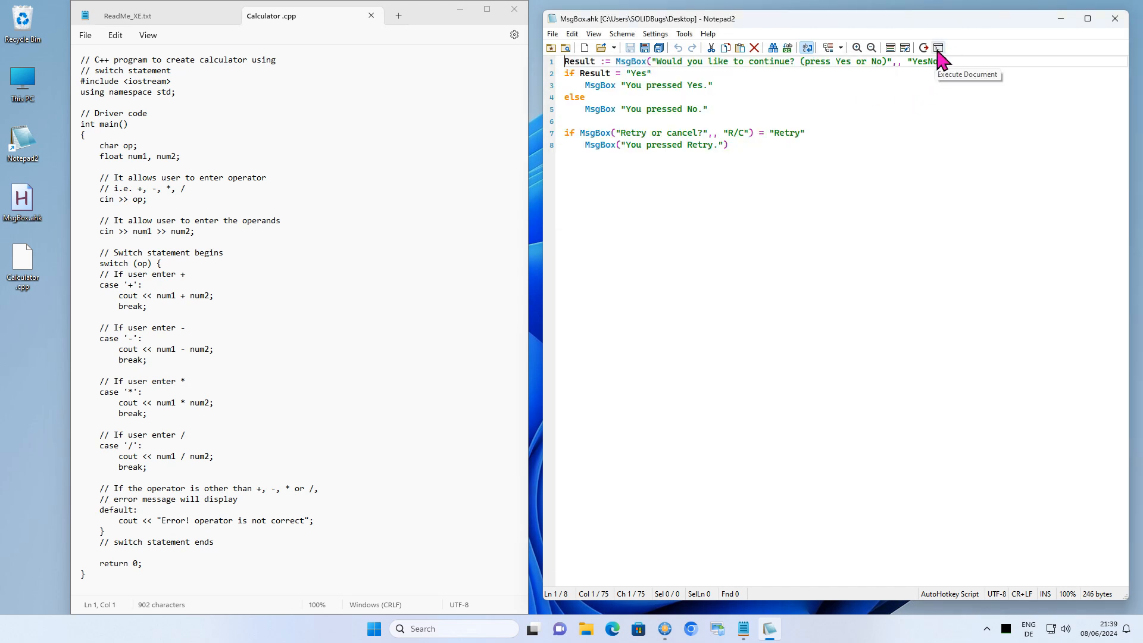
click(938, 48)
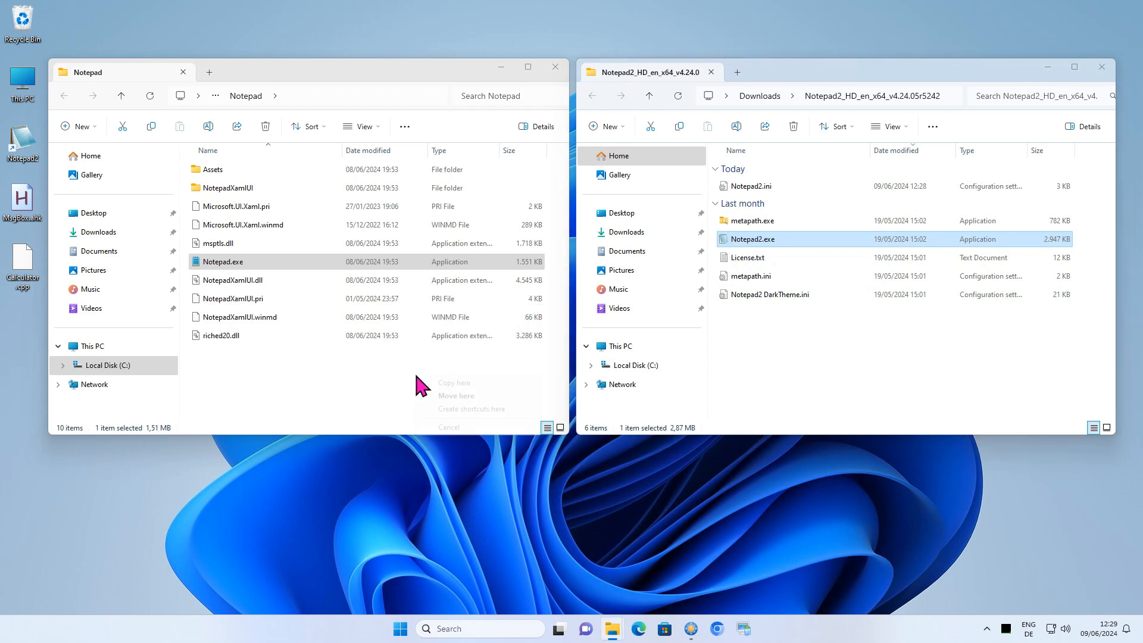
mouse_move(469, 393)
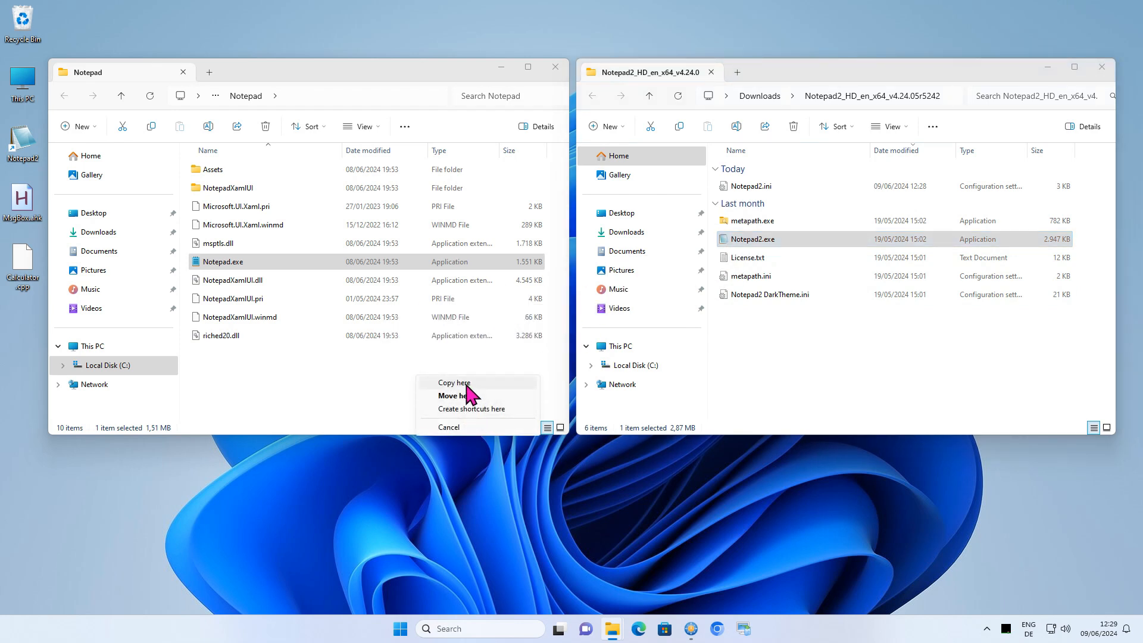
- Copy Notepad2.exe into the Notepad program folder, hitting an access denied prompt
click(451, 395)
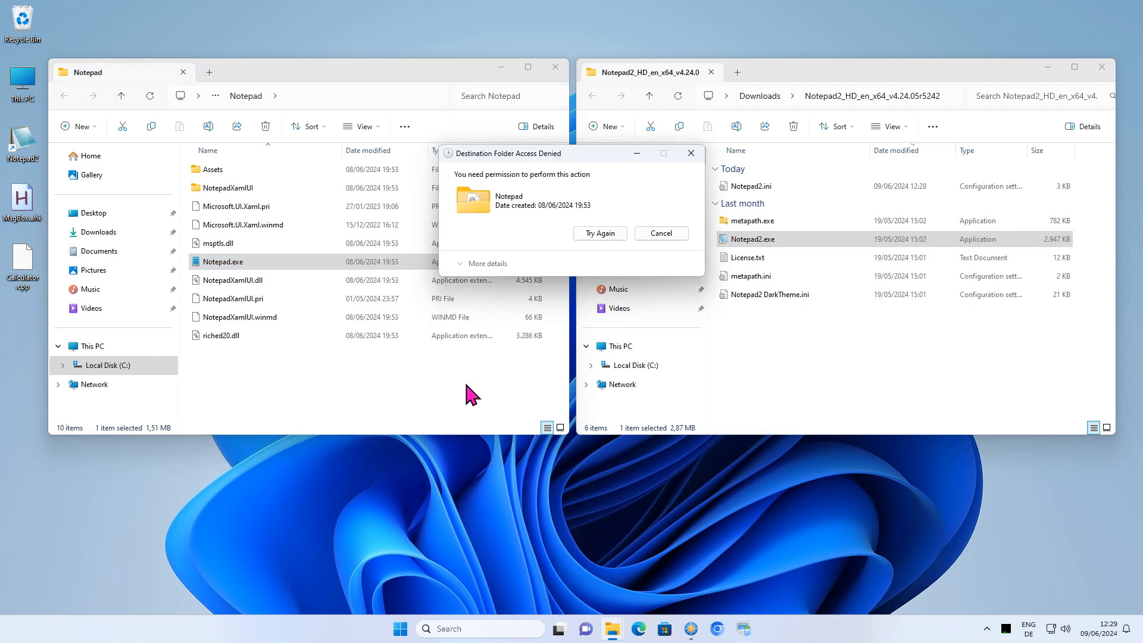
mouse_move(552, 368)
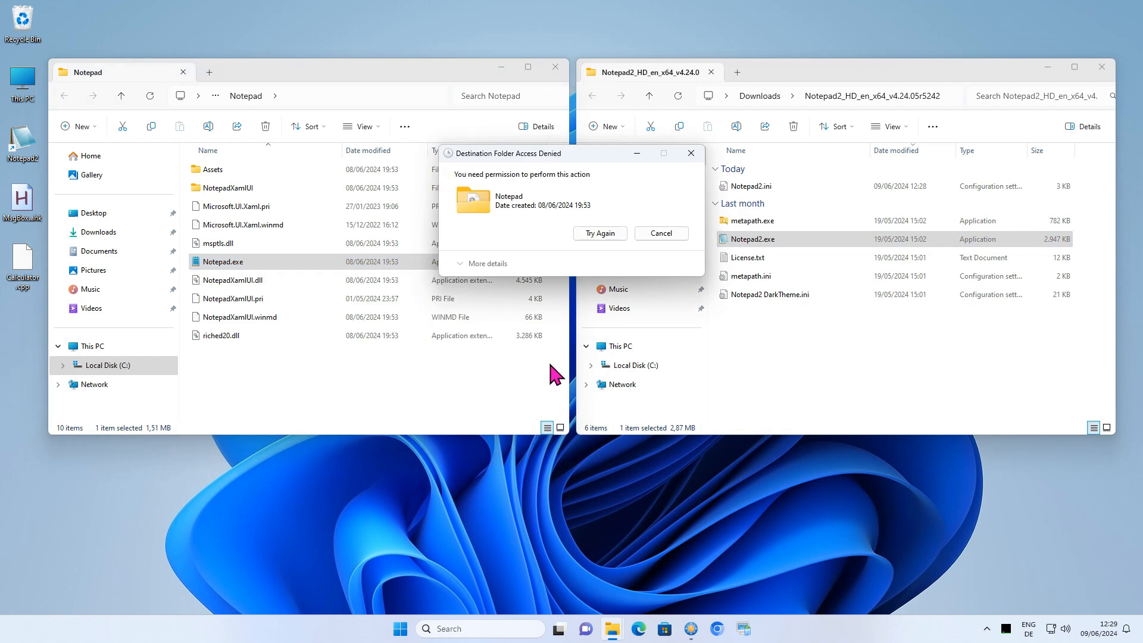
mouse_move(600, 234)
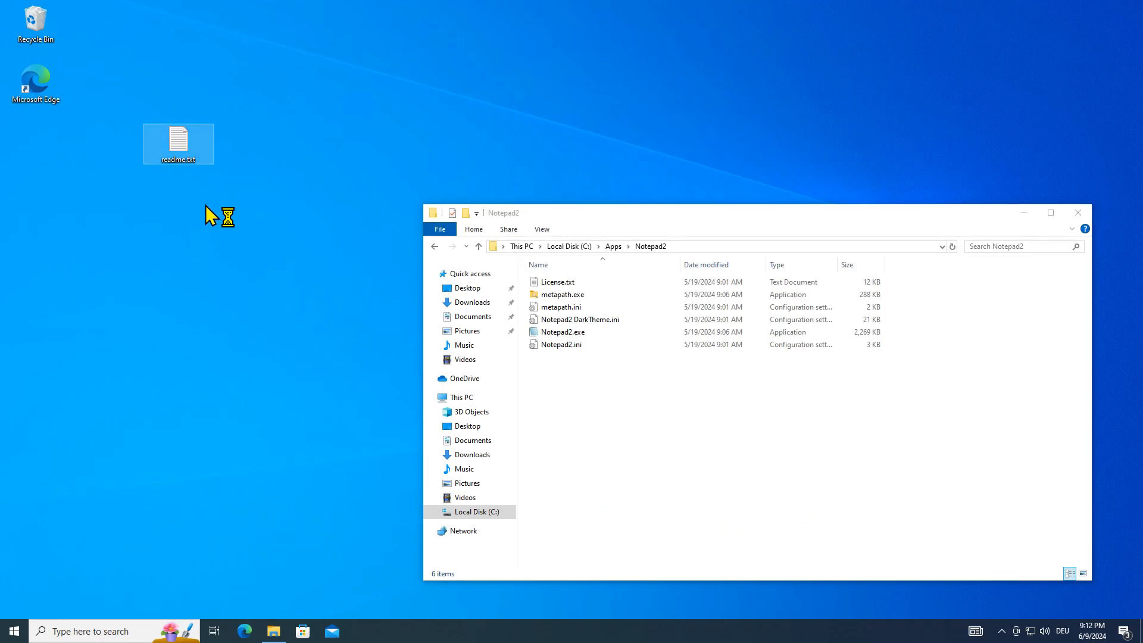
- View readme.txt in classic Notepad, close it, and bring up the Start app list
double_click(179, 141)
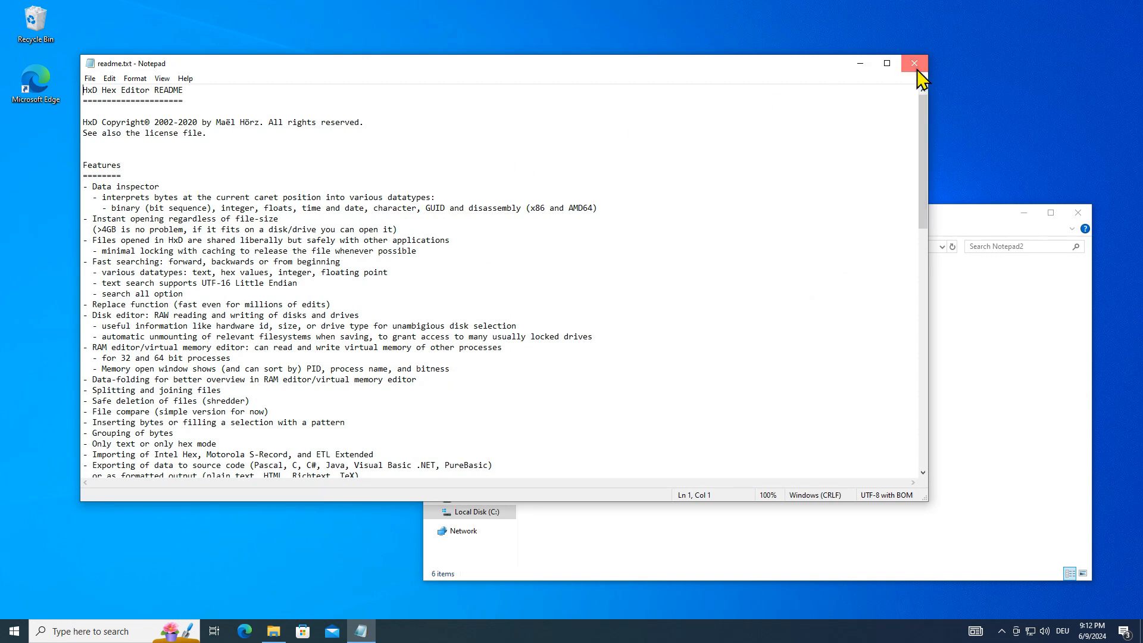
click(914, 63)
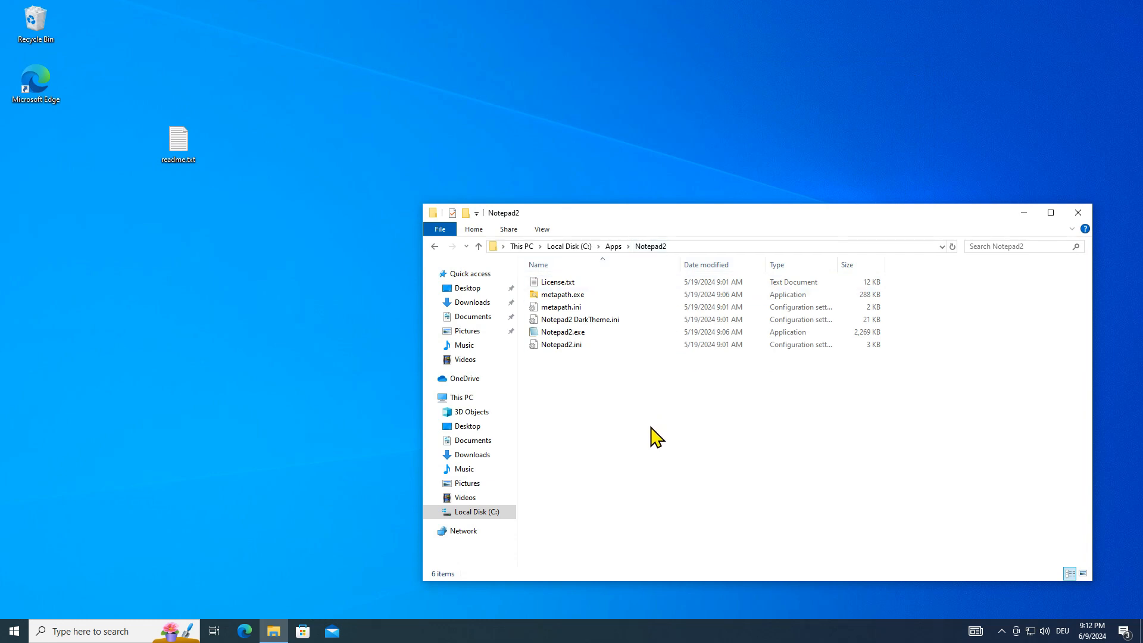
click(9, 631)
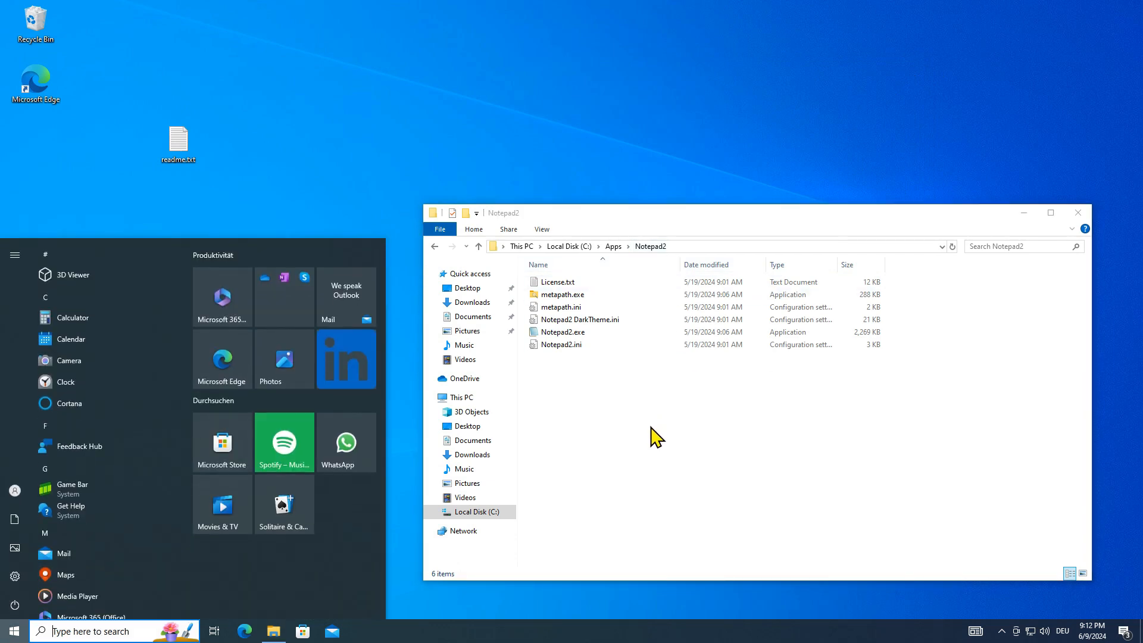
- Launch Registry Editor from a 'reg' search and browse to Image File Execution Options
text(reg)
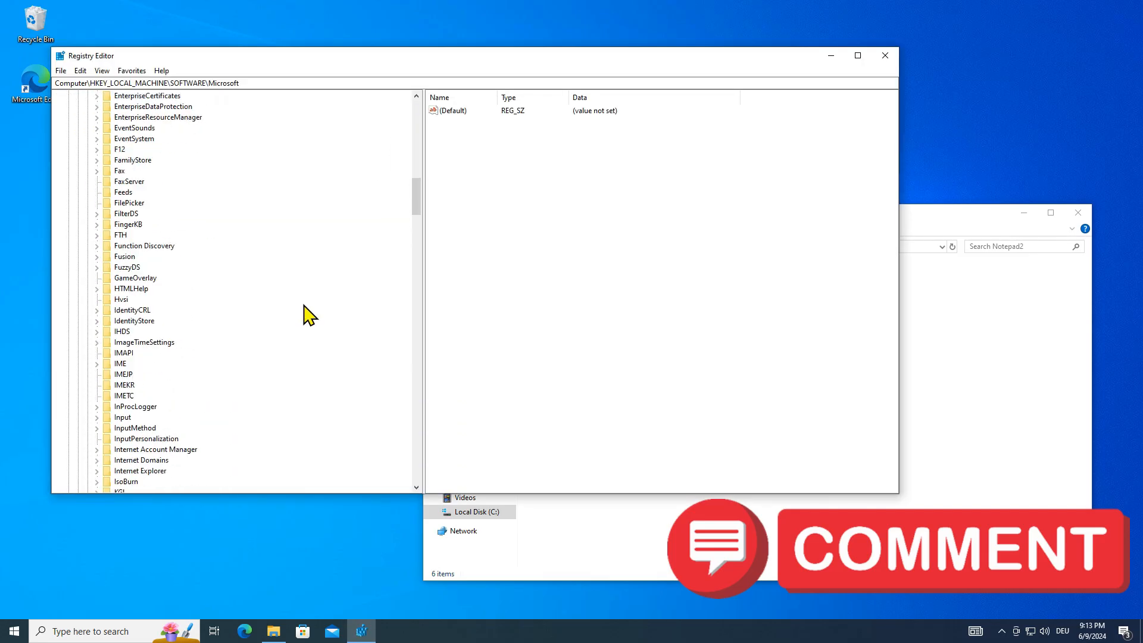
click(130, 213)
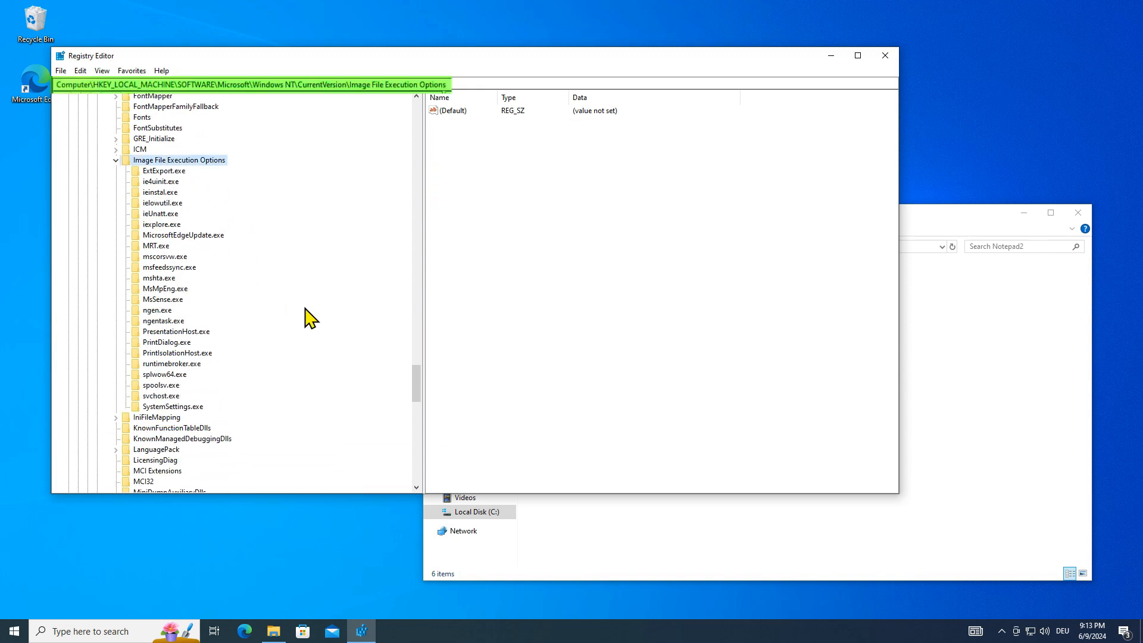
- Create a notepad.exe subkey under Image File Execution Options with a new Debugger string value
right_click(178, 159)
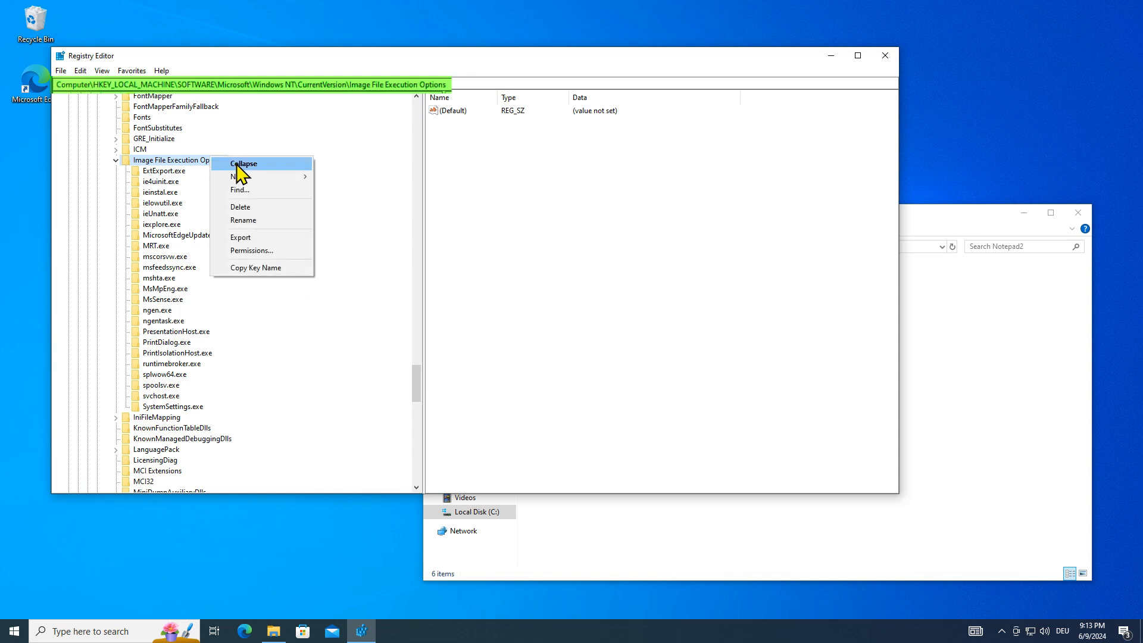
click(234, 176)
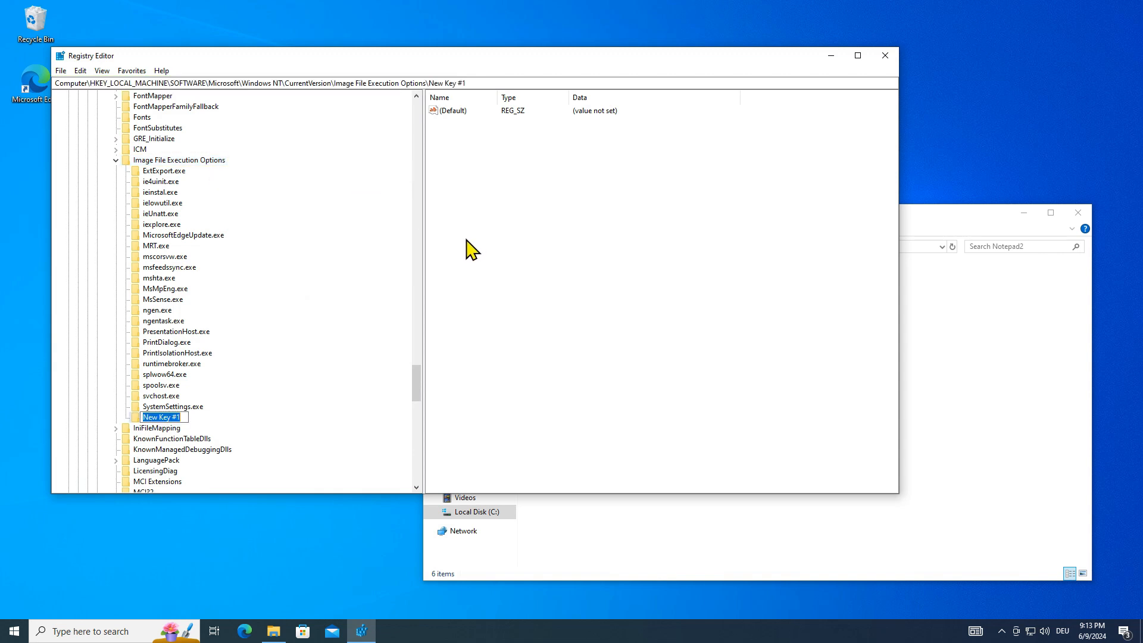
text(n)
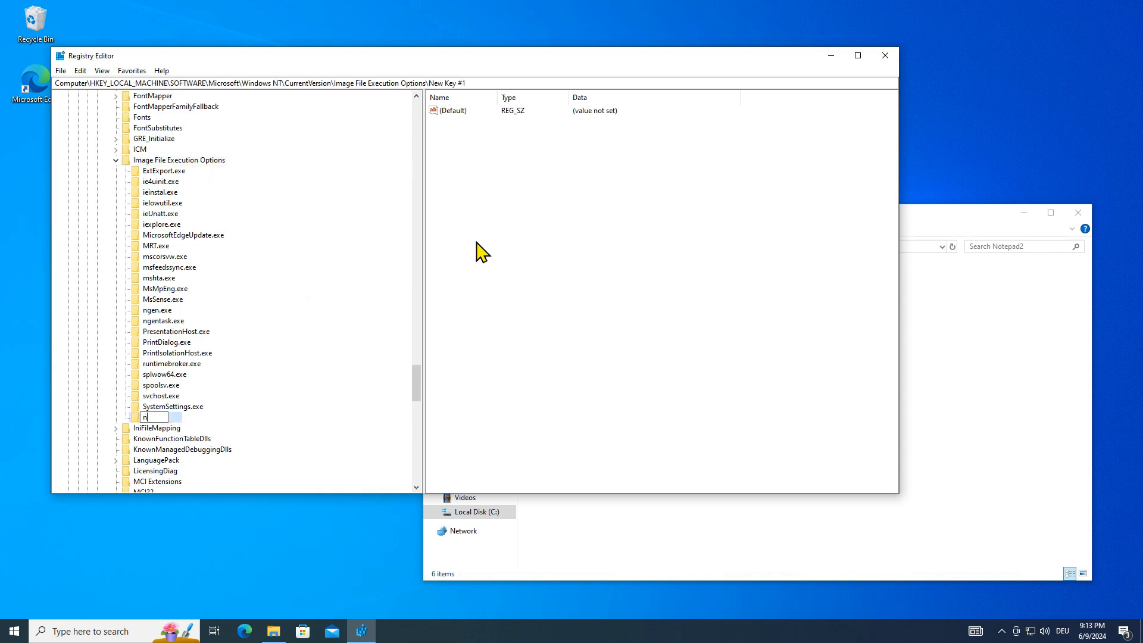
text(notepad.exe)
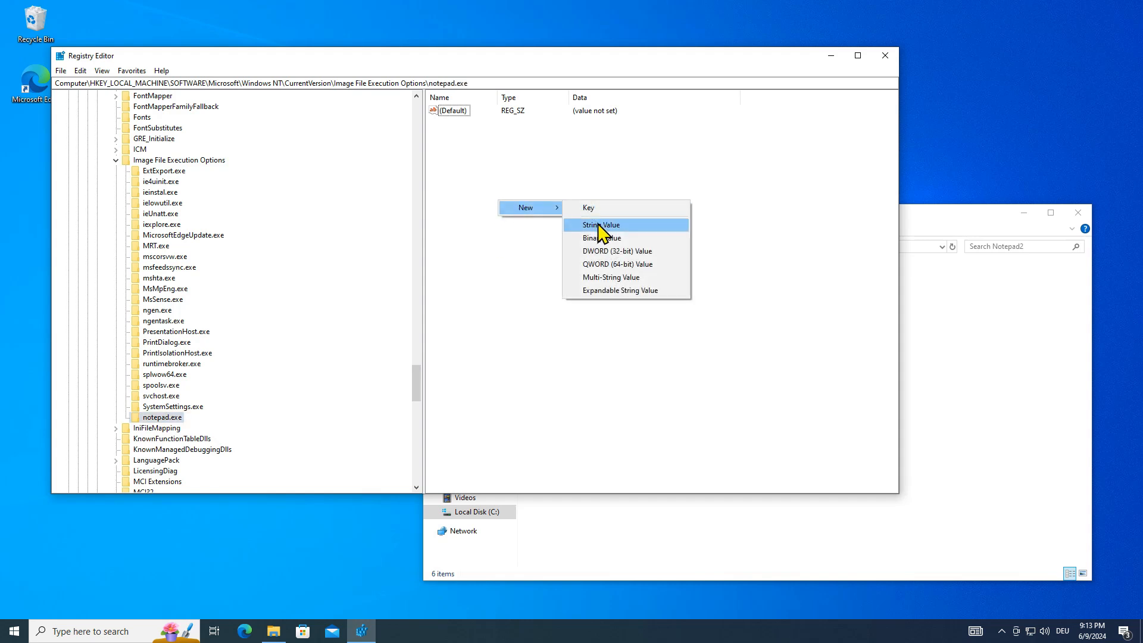
click(600, 224)
text(Debugger)
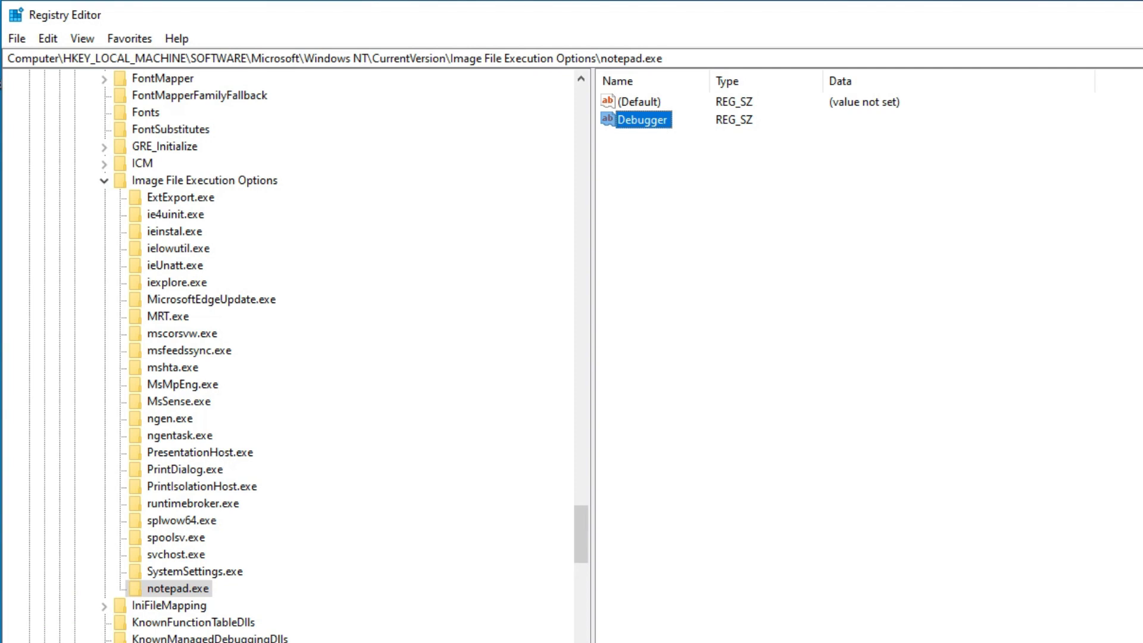
- Set Debugger's value data to "C:\Apps\Notepad2\Notepad2.exe" /z and minimize Registry Editor
double_click(641, 119)
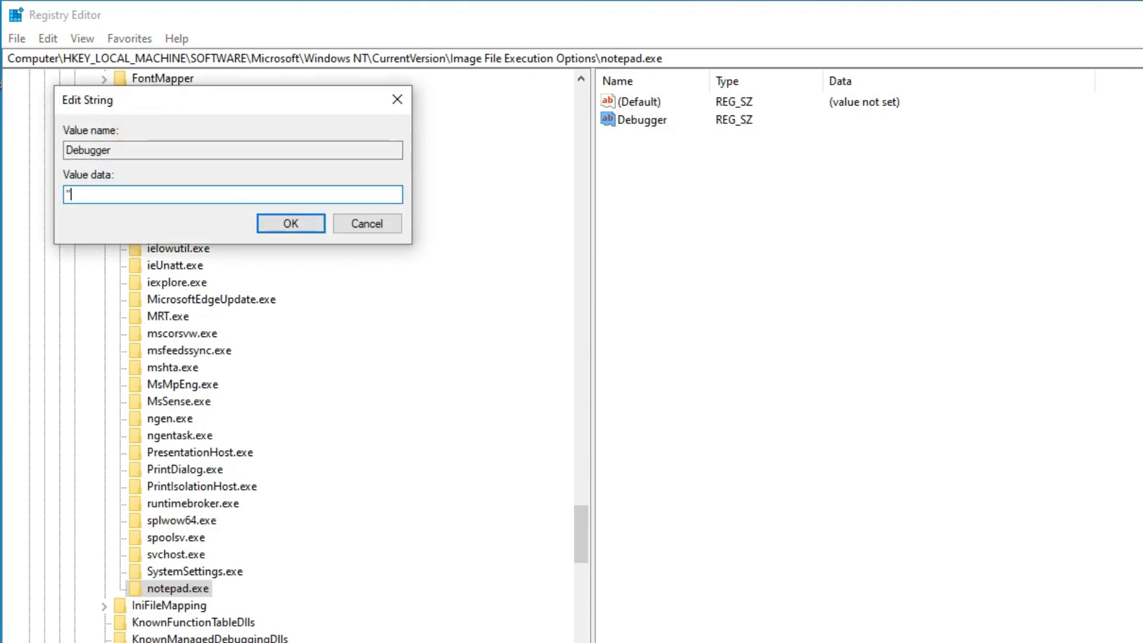
text(C:\Apps\Notepad2)
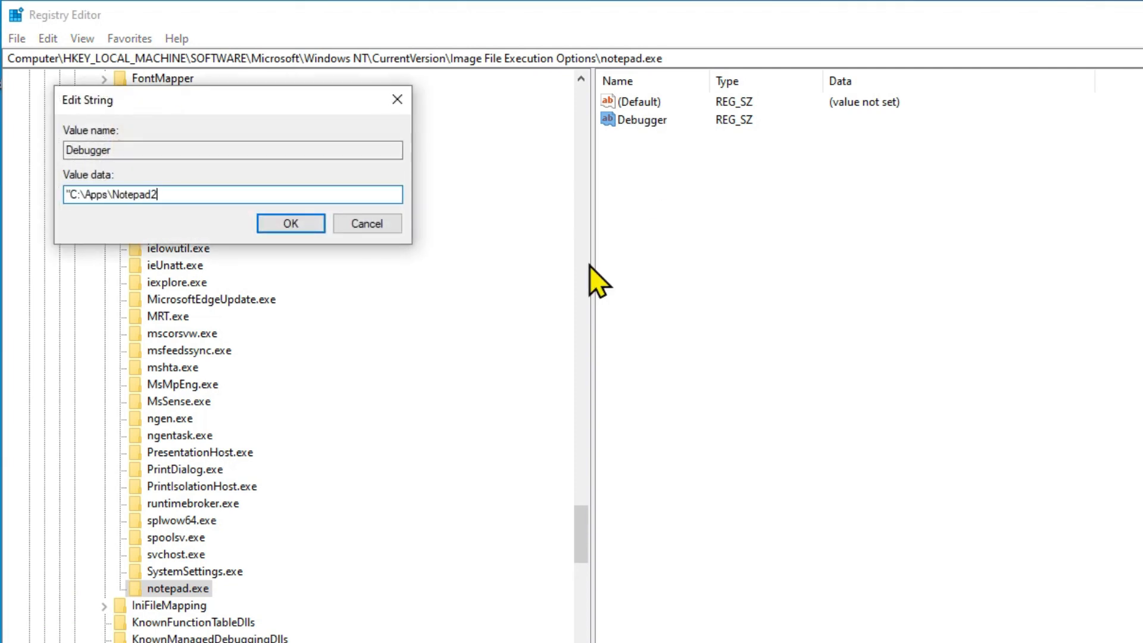
text(\)
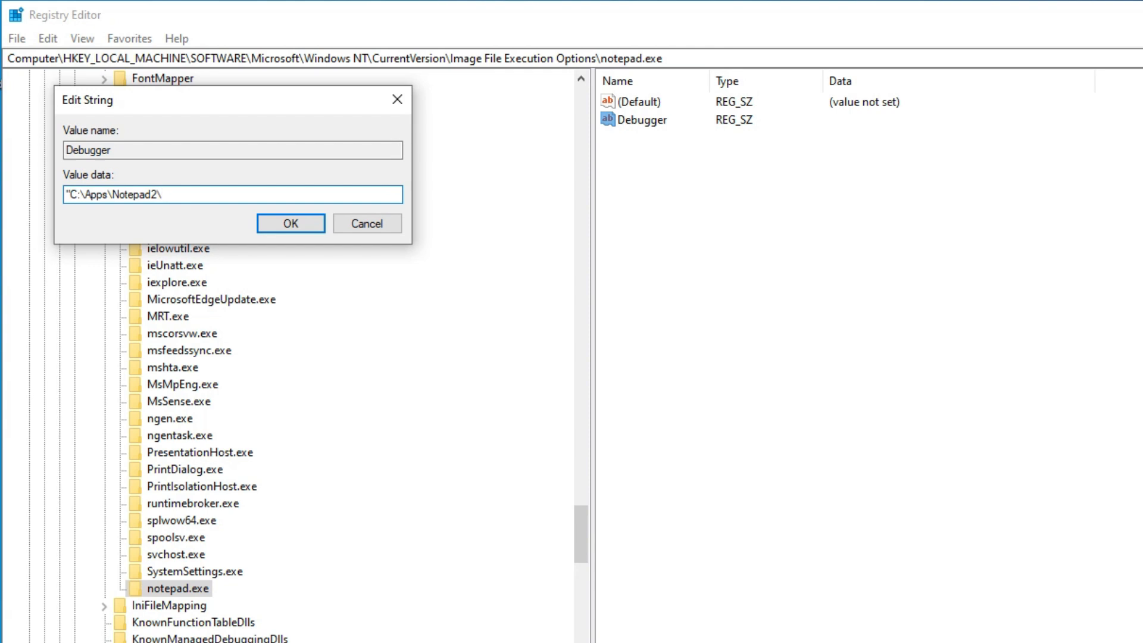
text(Notepad2.exe)
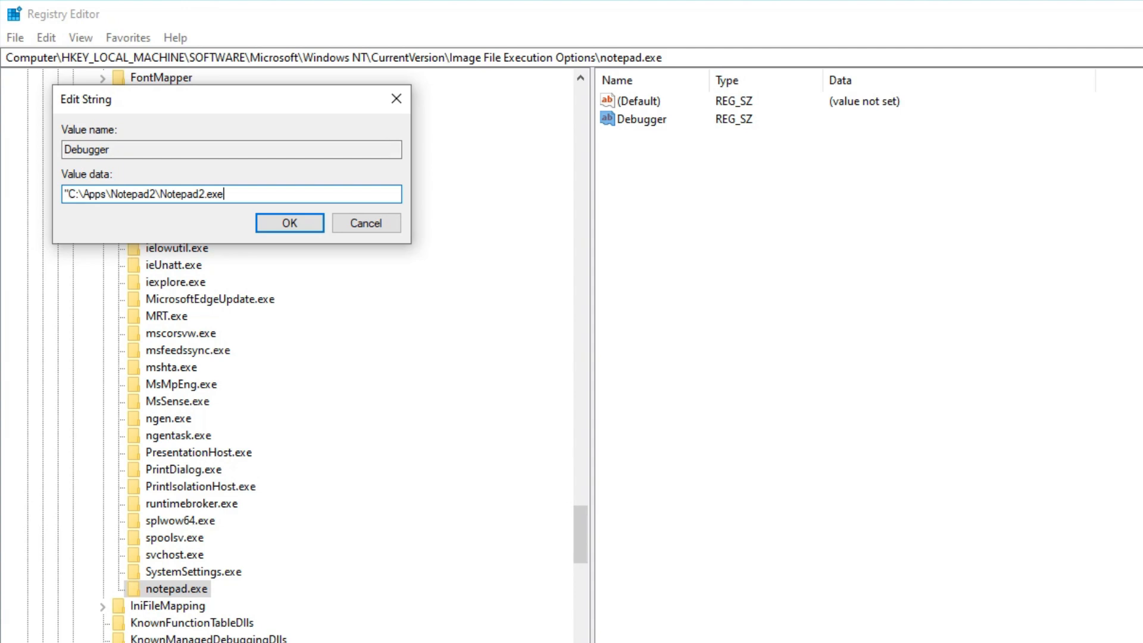
text(" /z)
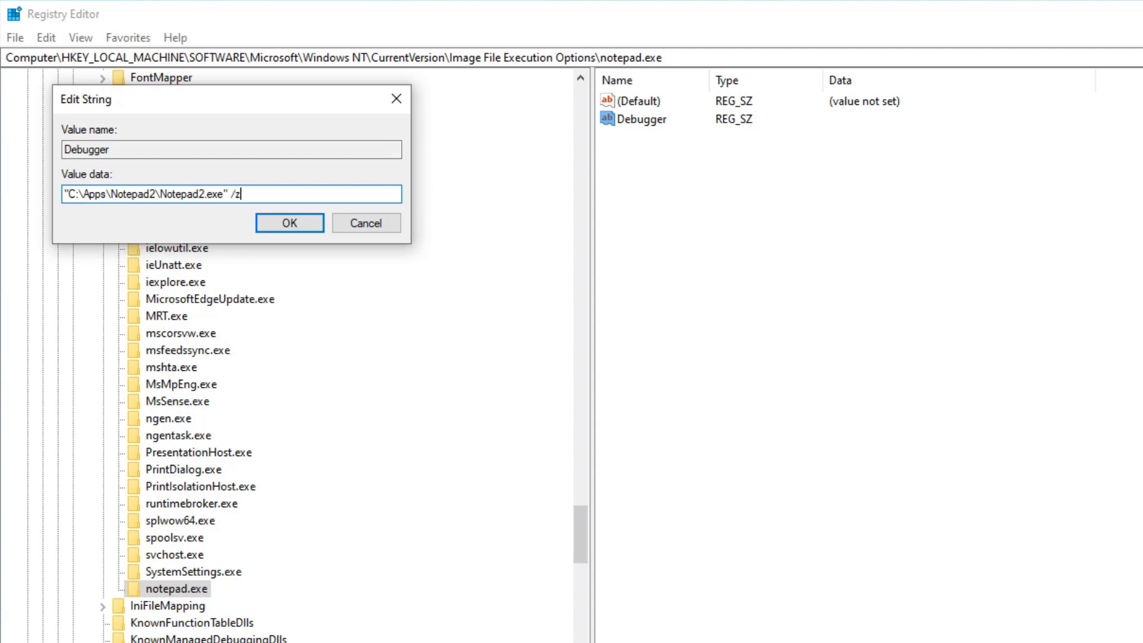
click(290, 223)
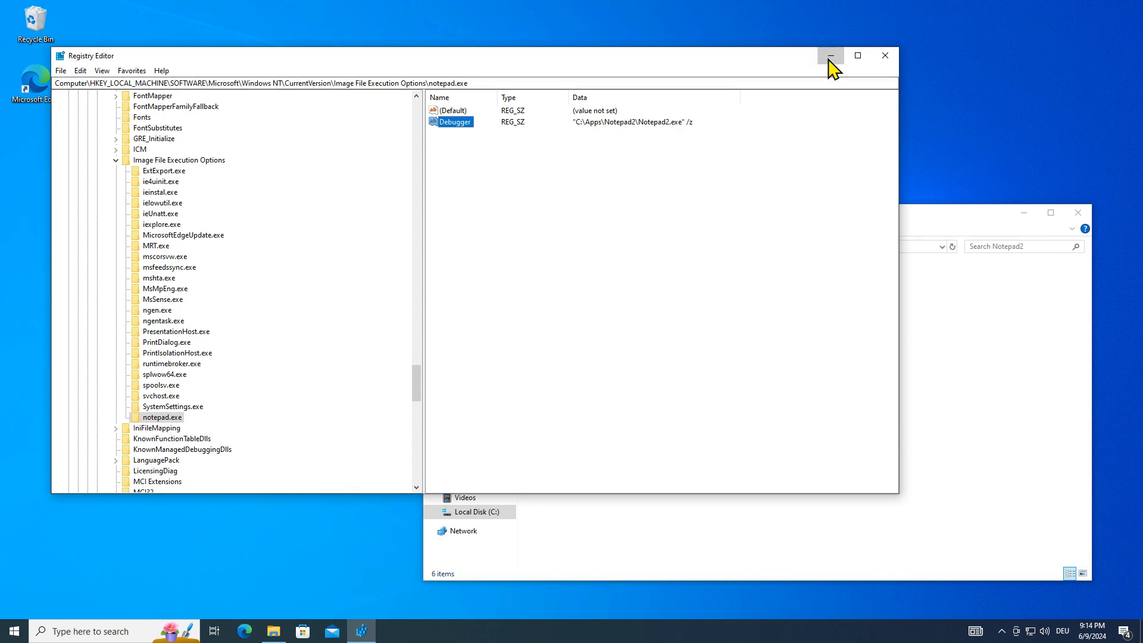
click(831, 55)
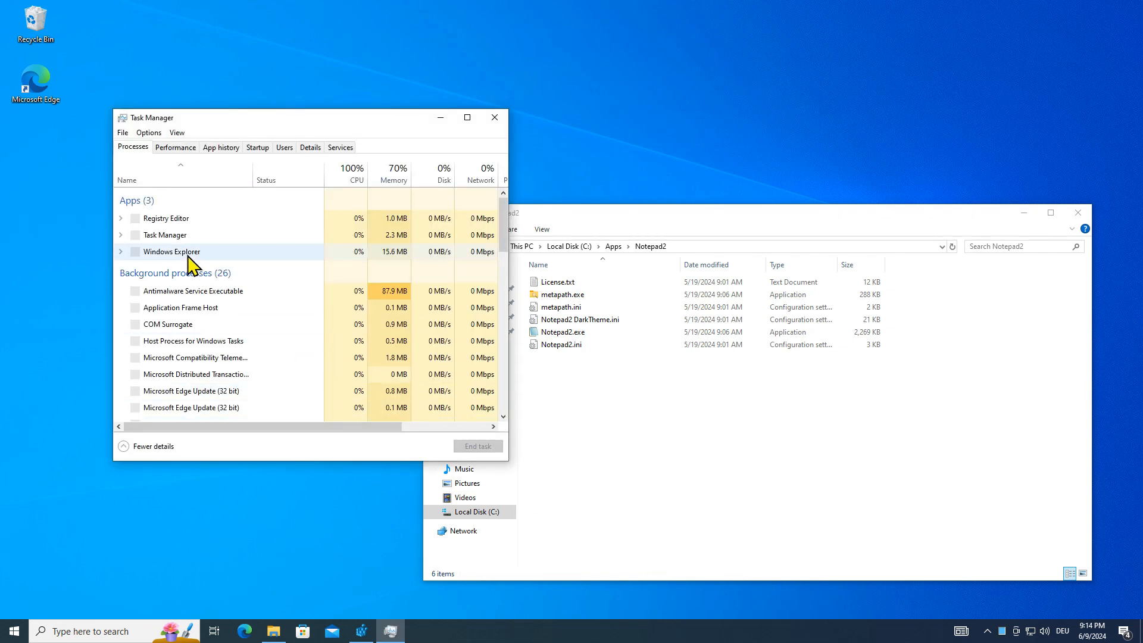
- End the Windows Explorer task in Task Manager, then reopen readme.txt from the desktop
right_click(172, 253)
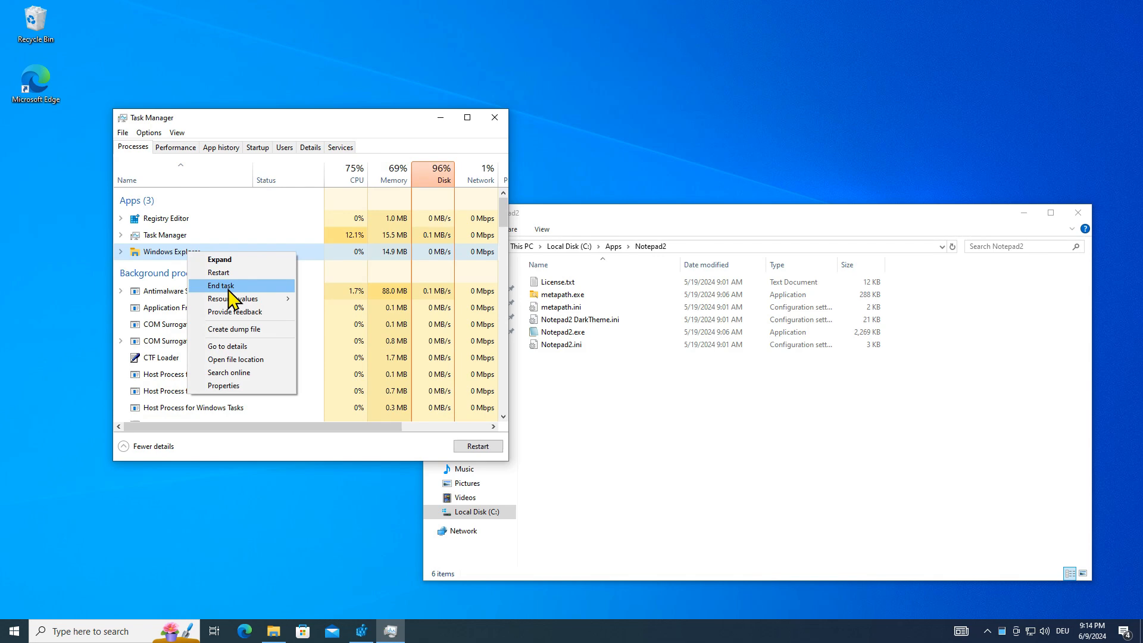
click(222, 285)
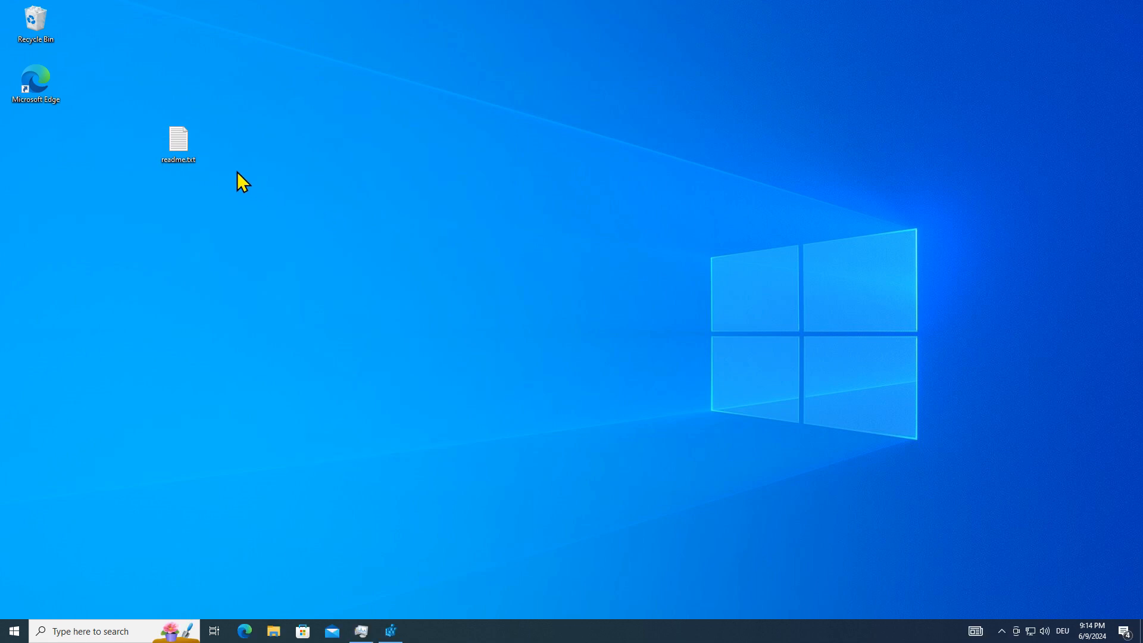
double_click(178, 141)
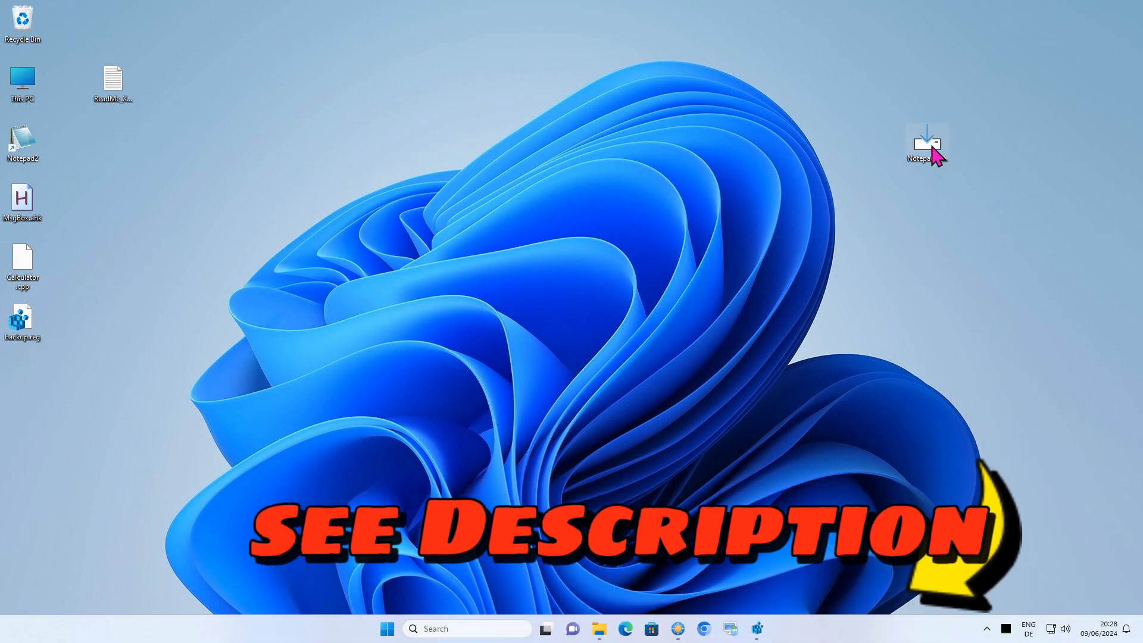
- Run Notepad Replacer Setup as administrator, keeping C:\Apps\Notepad2\Notepad2.exe as the replacement editor, and install
right_click(926, 143)
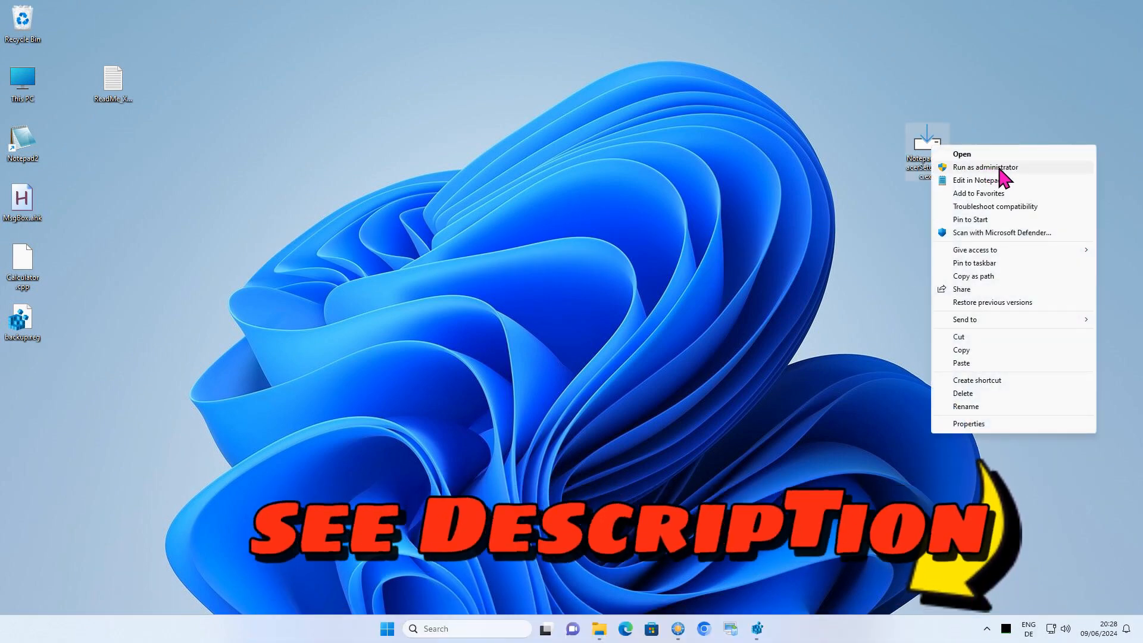
click(985, 166)
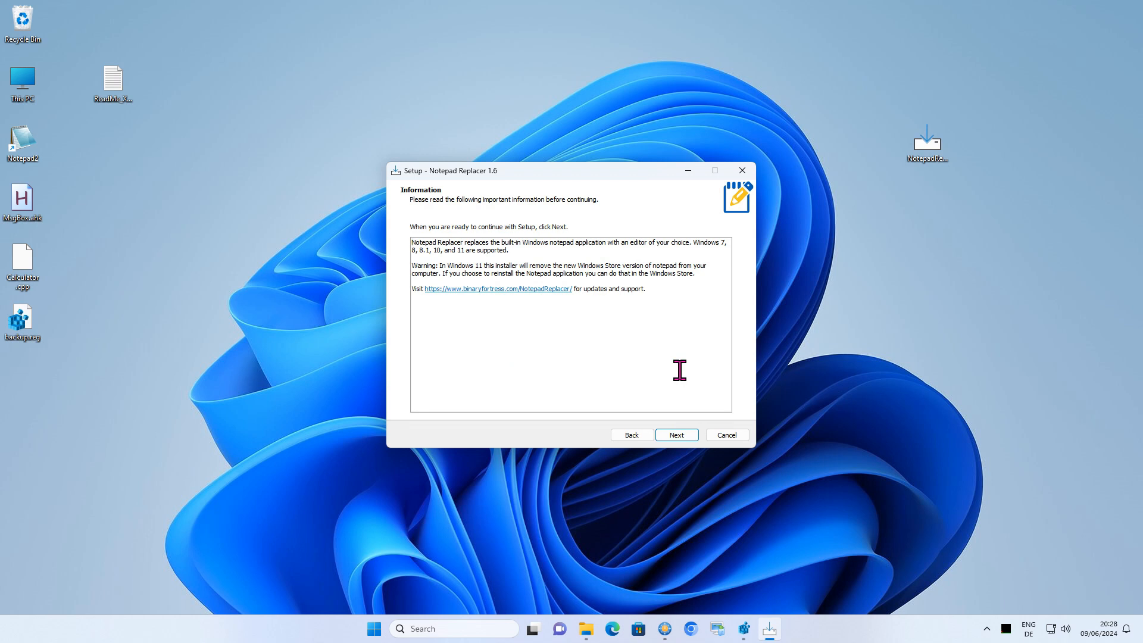
click(677, 435)
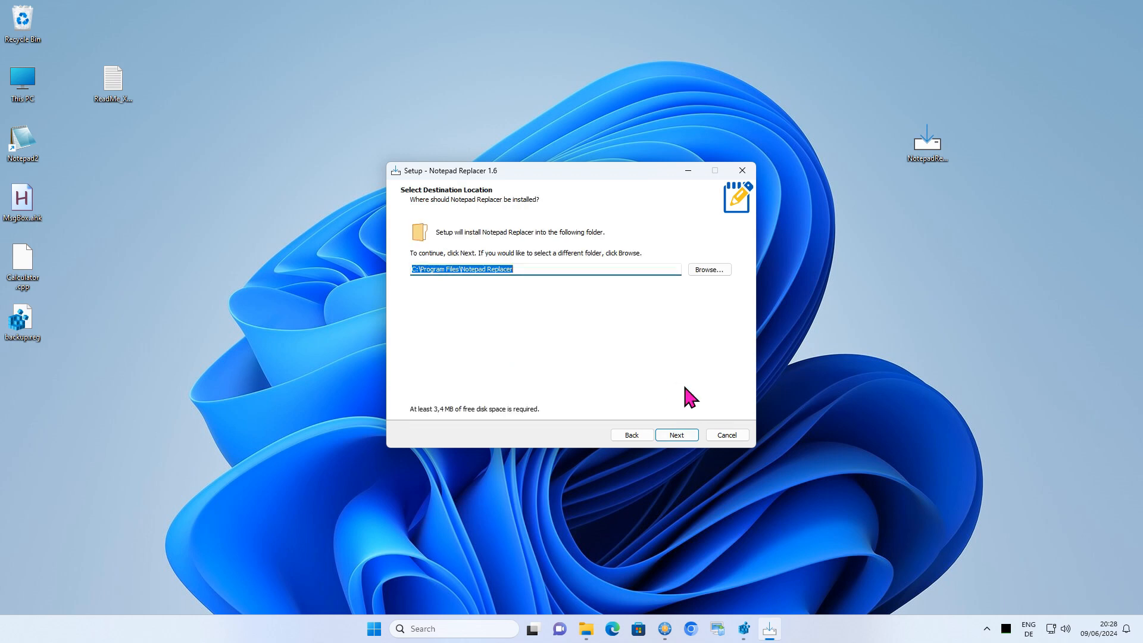
click(676, 434)
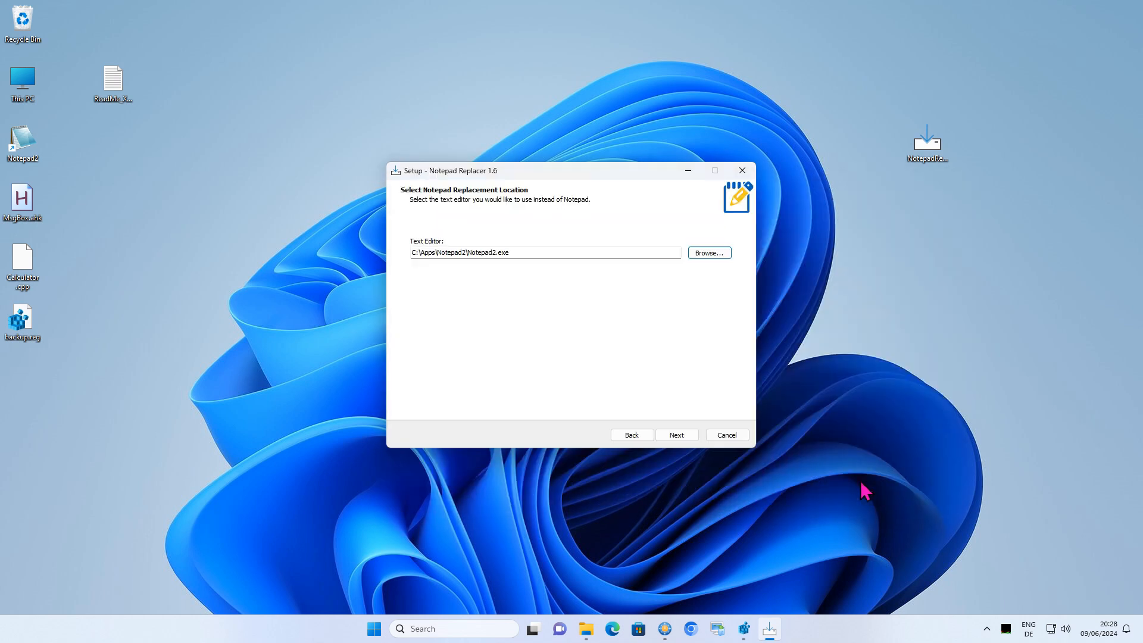
click(676, 435)
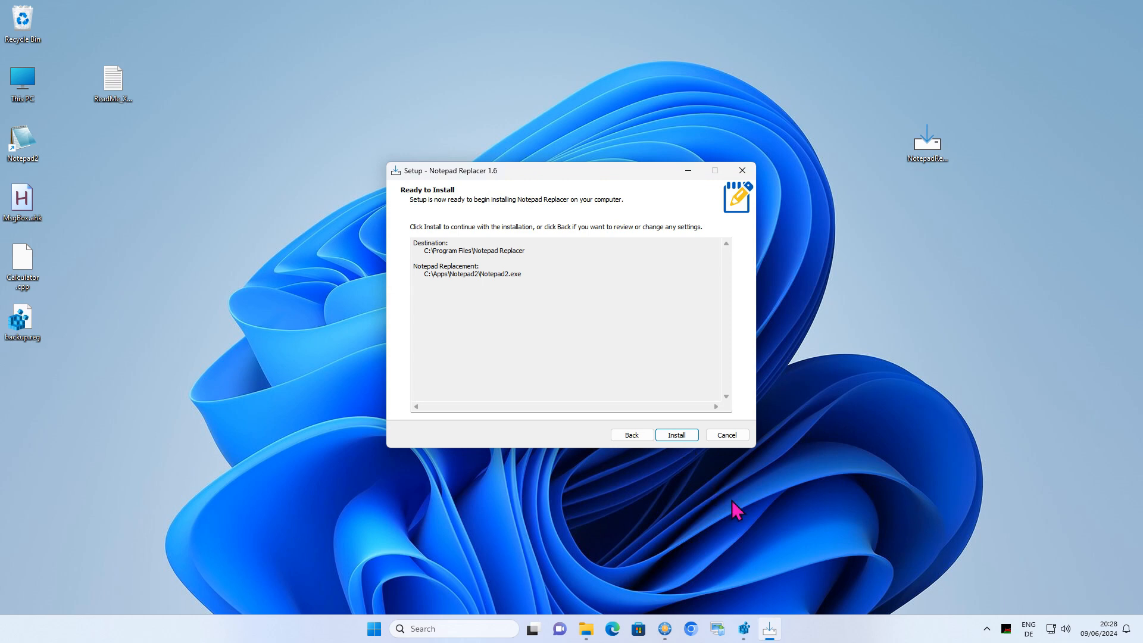
click(676, 434)
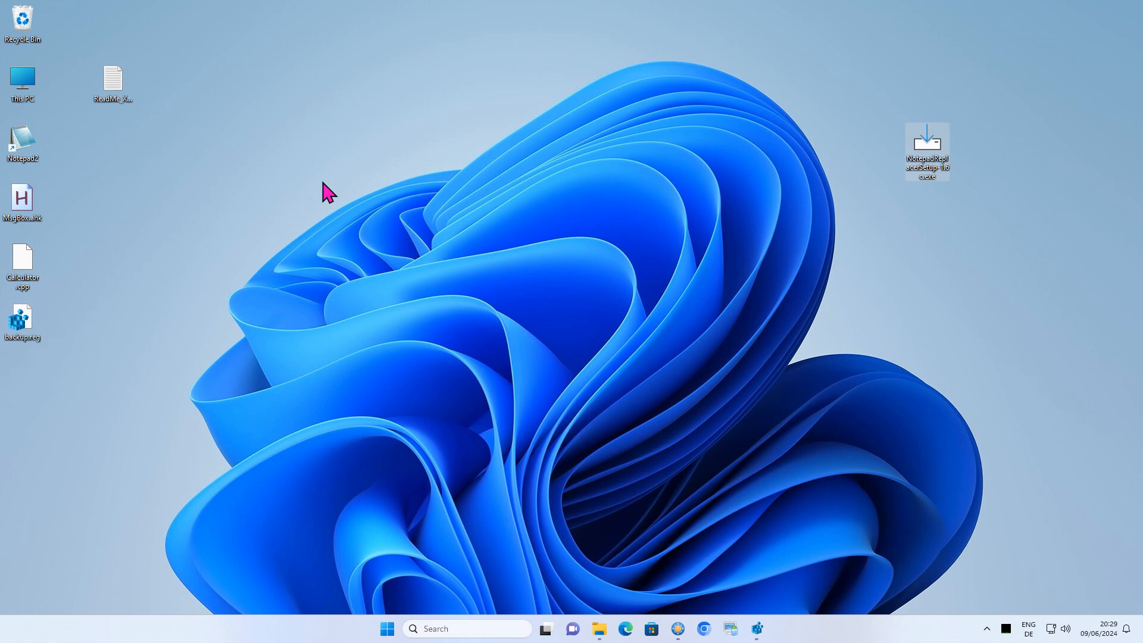
- Launch ReadMe_XE.txt from the desktop and confirm it opens in Notepad2 rather than Notepad
double_click(112, 79)
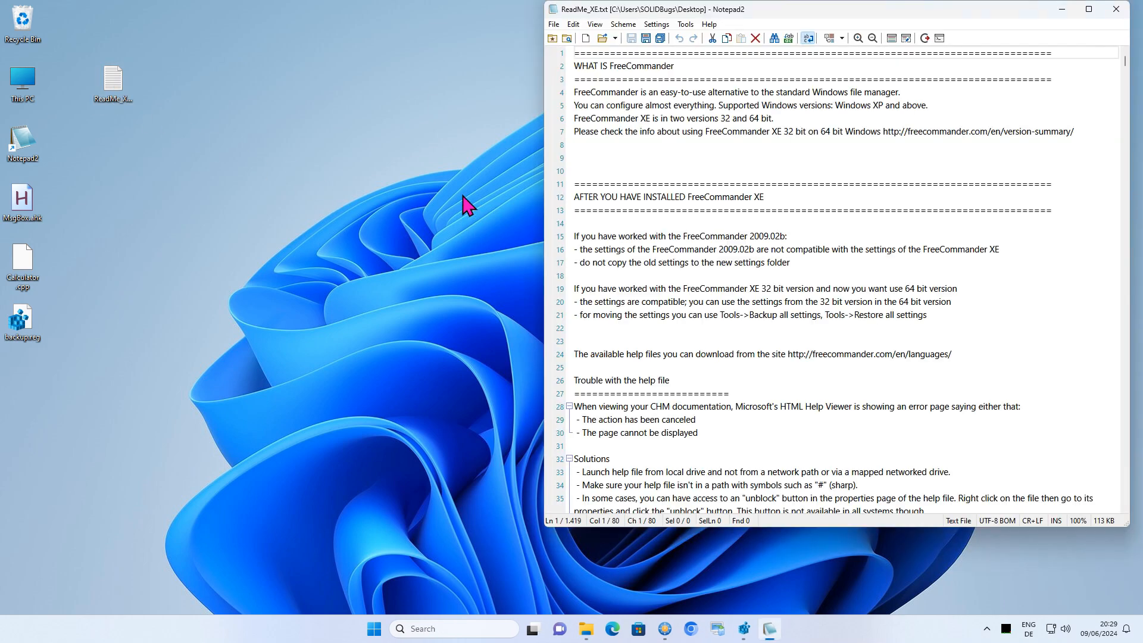
click(1111, 9)
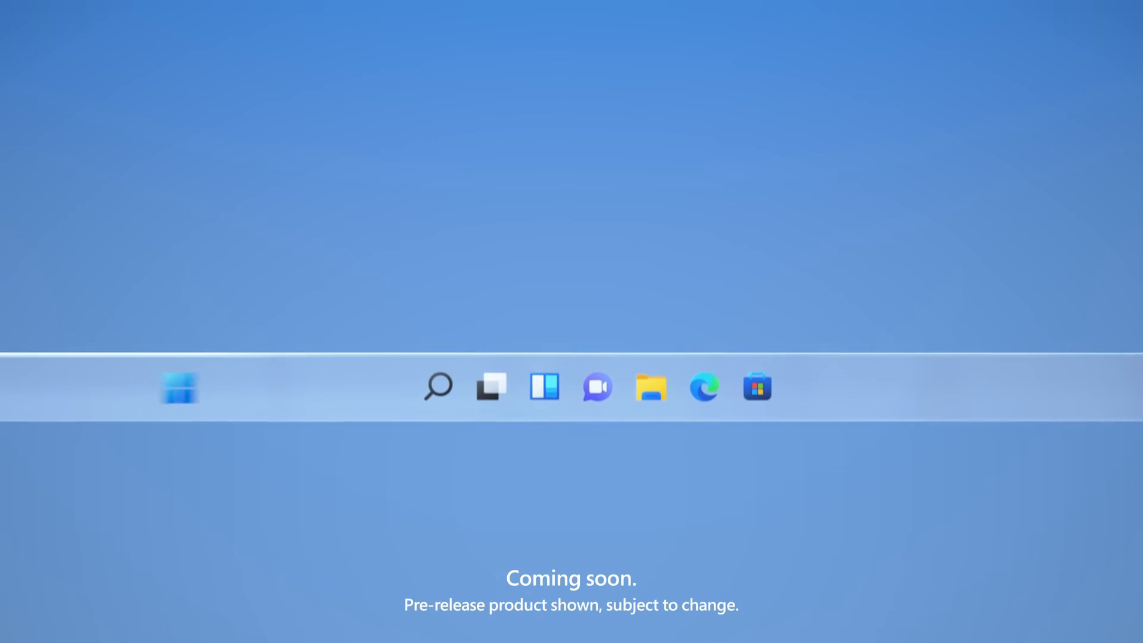
click(181, 390)
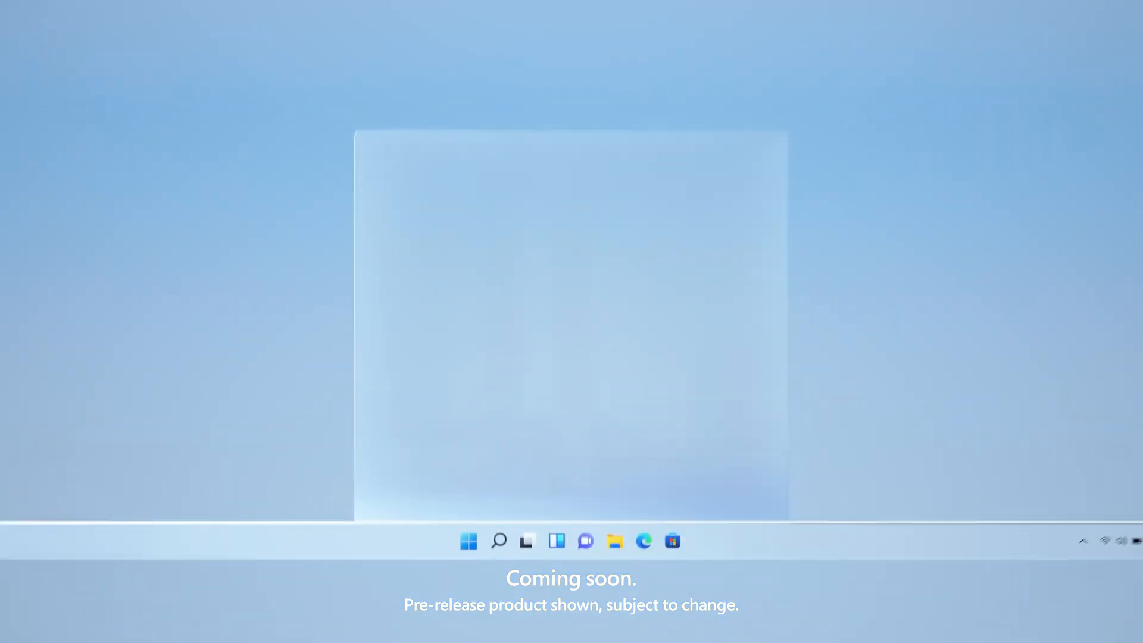